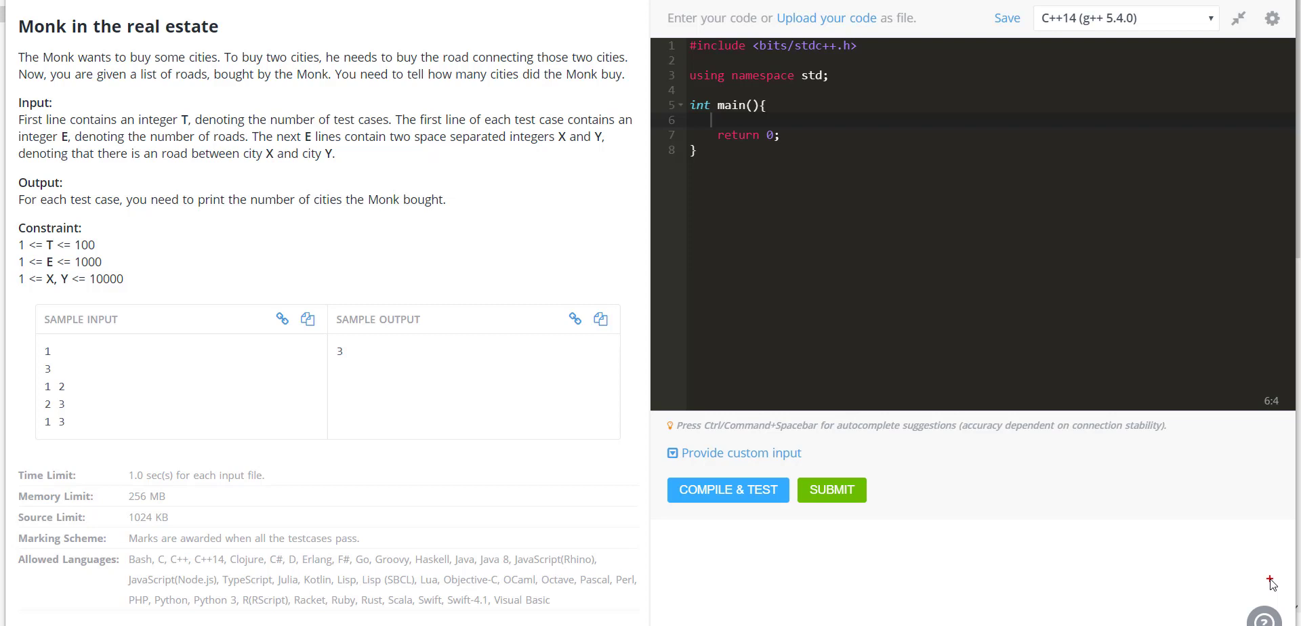
pyautogui.moveTo(448, 60)
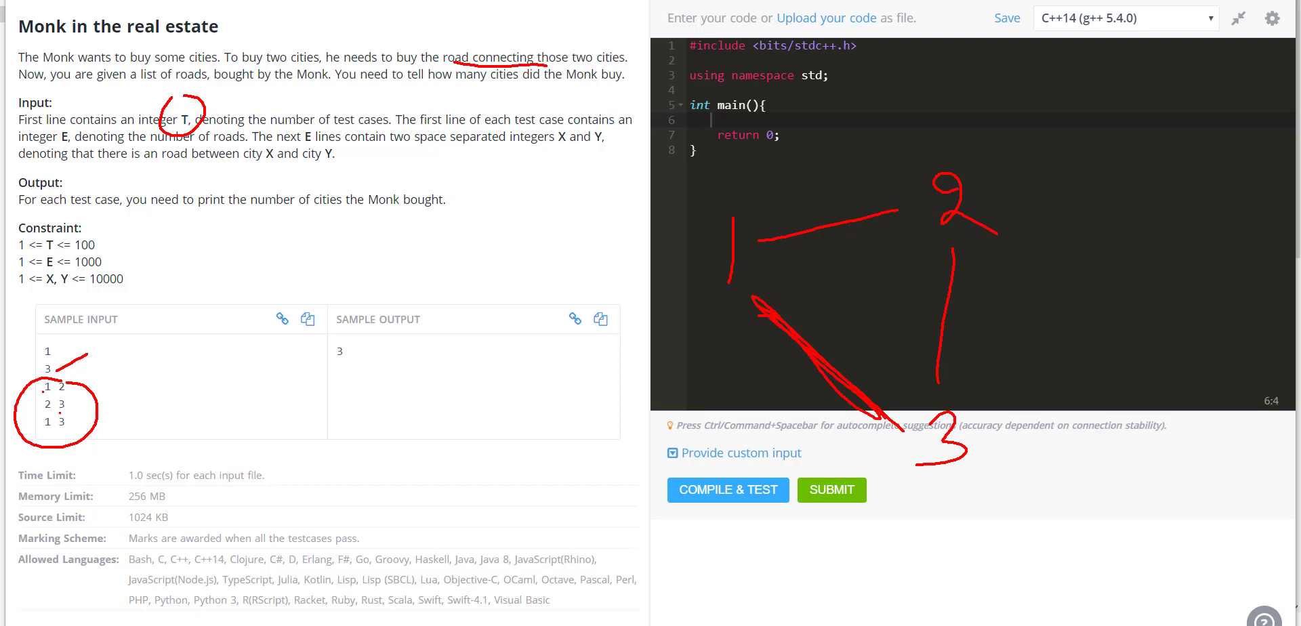
# - Add the input-reading loops and declare set<int> s on the empty line after reading
pyautogui.moveTo(680, 220); pyautogui.dragTo(697, 245)
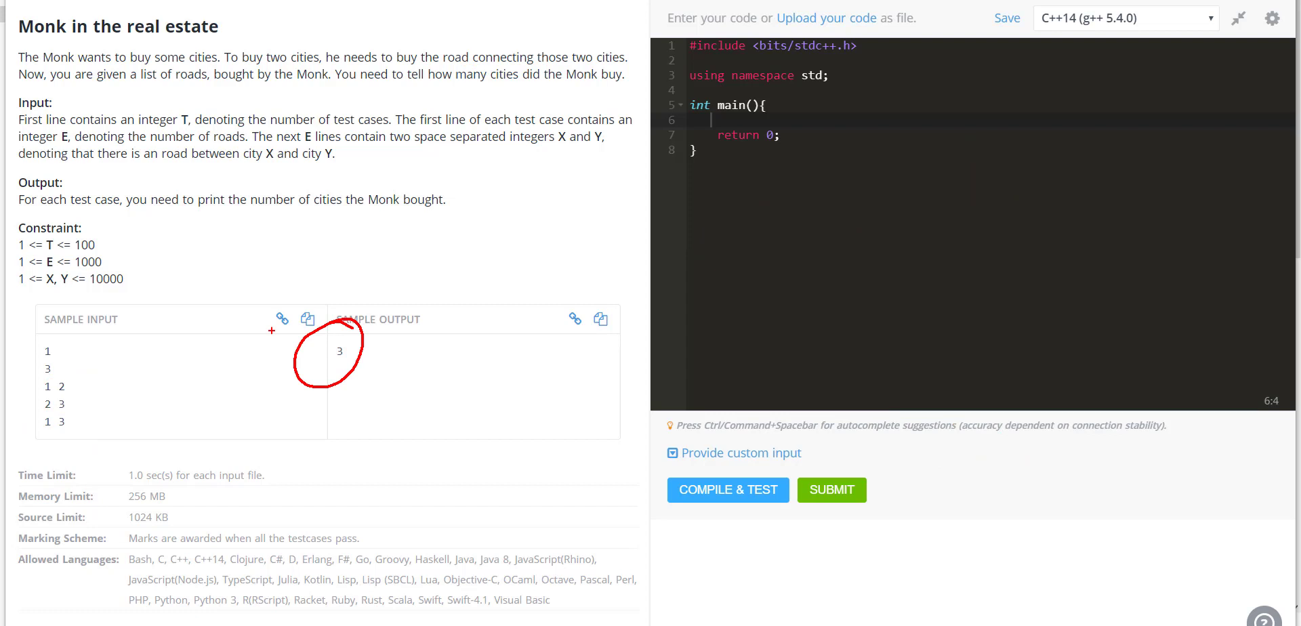
pyautogui.moveTo(77, 375)
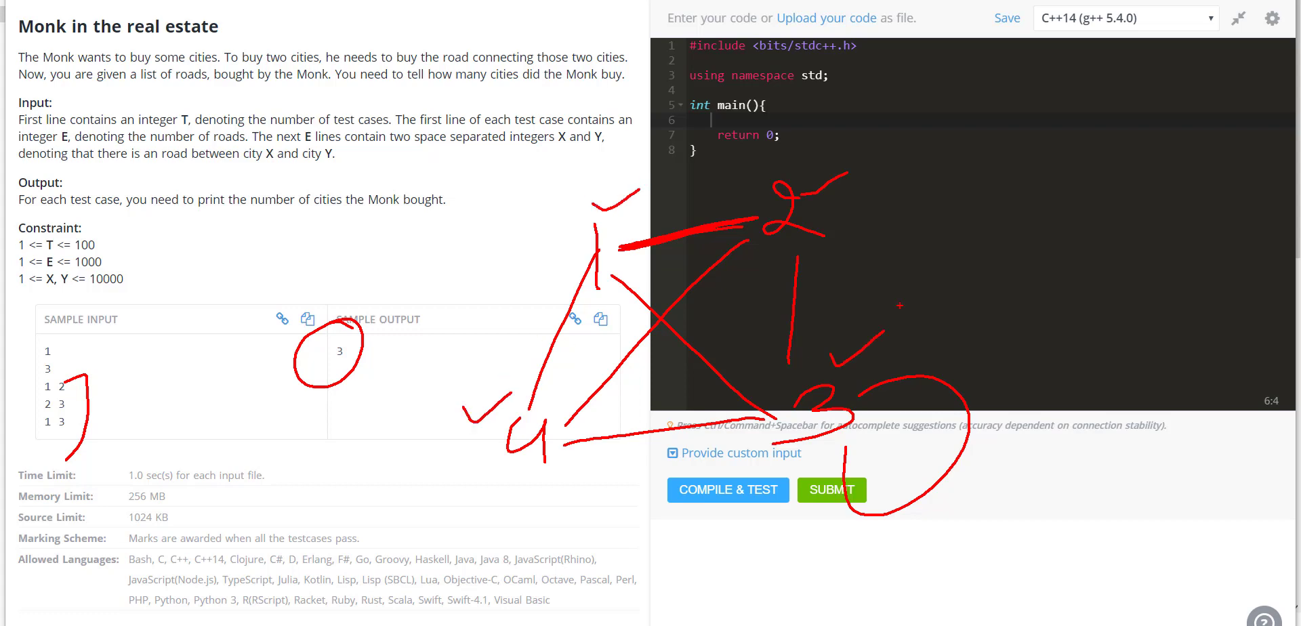
pyautogui.moveTo(573, 199); pyautogui.dragTo(588, 319)
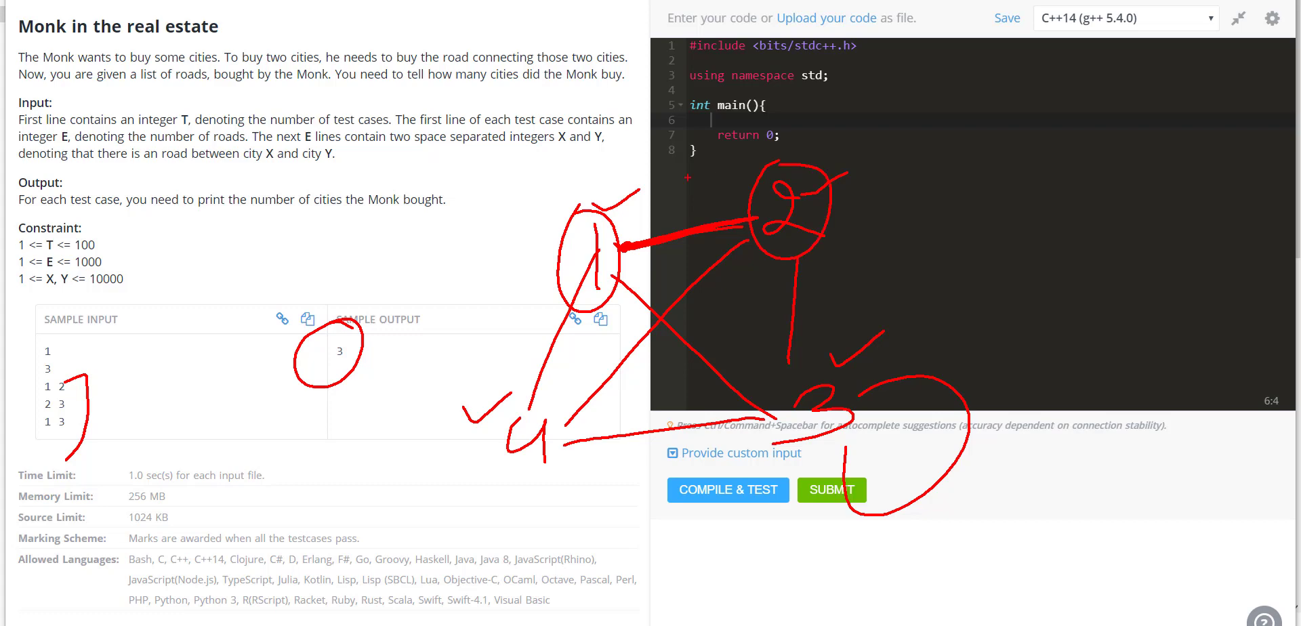
pyautogui.click(831, 489)
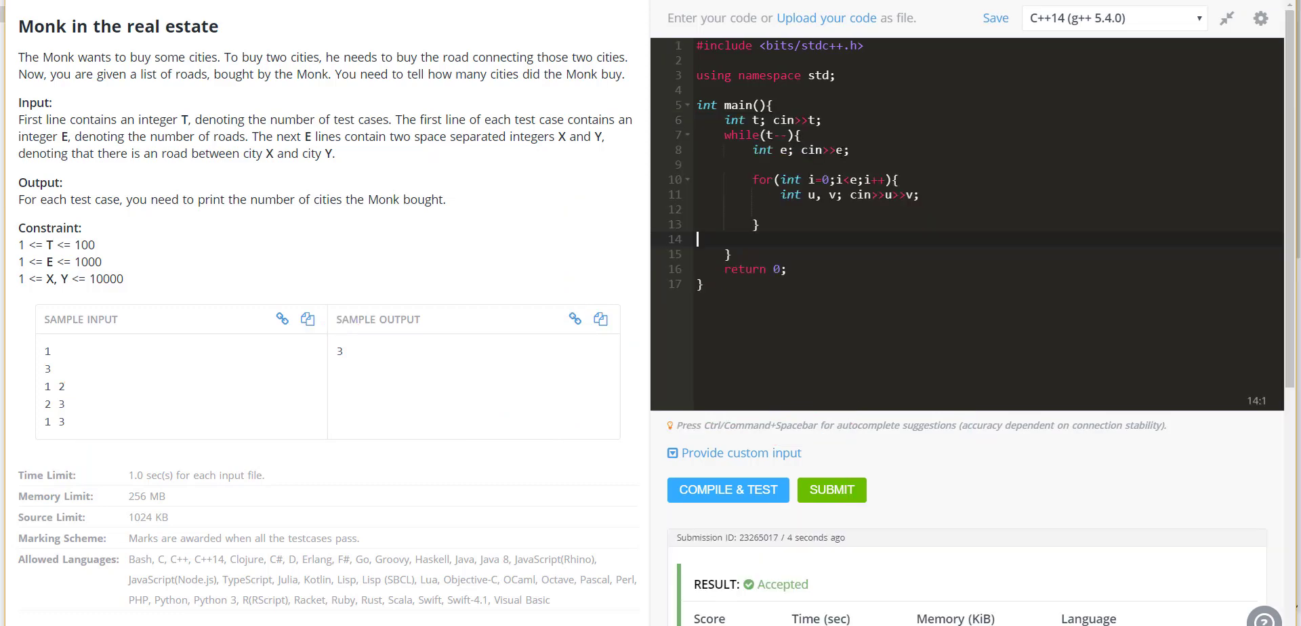
pyautogui.click(751, 164)
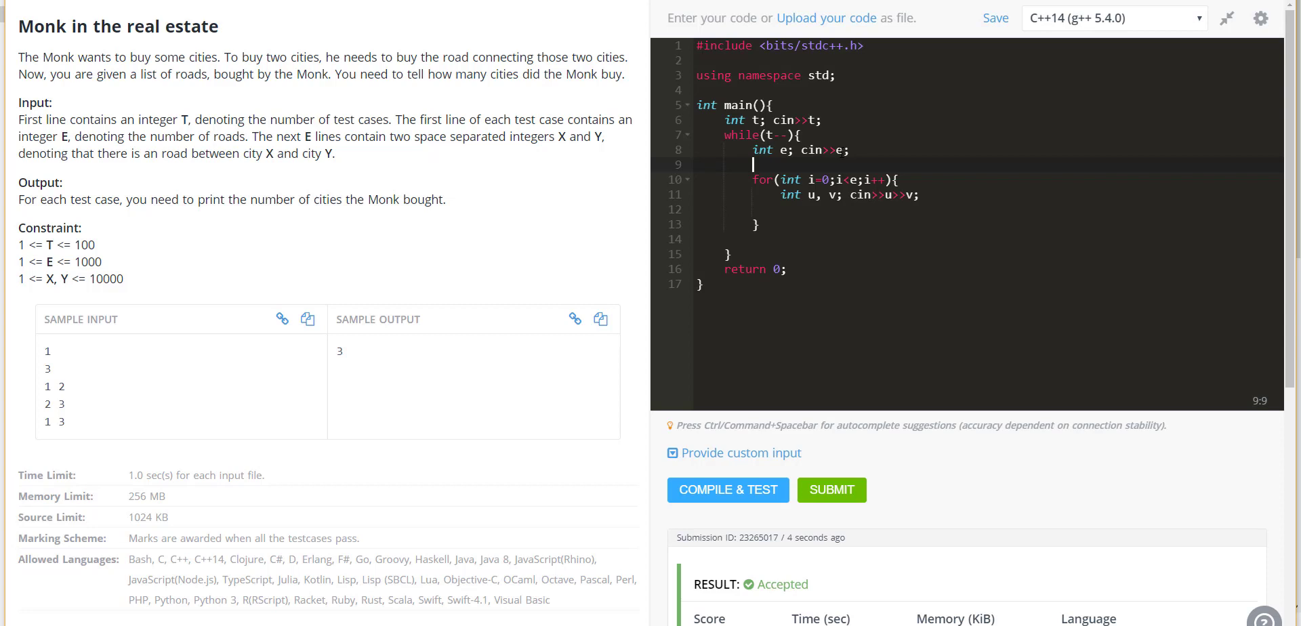
pyautogui.write('set<int> s;')
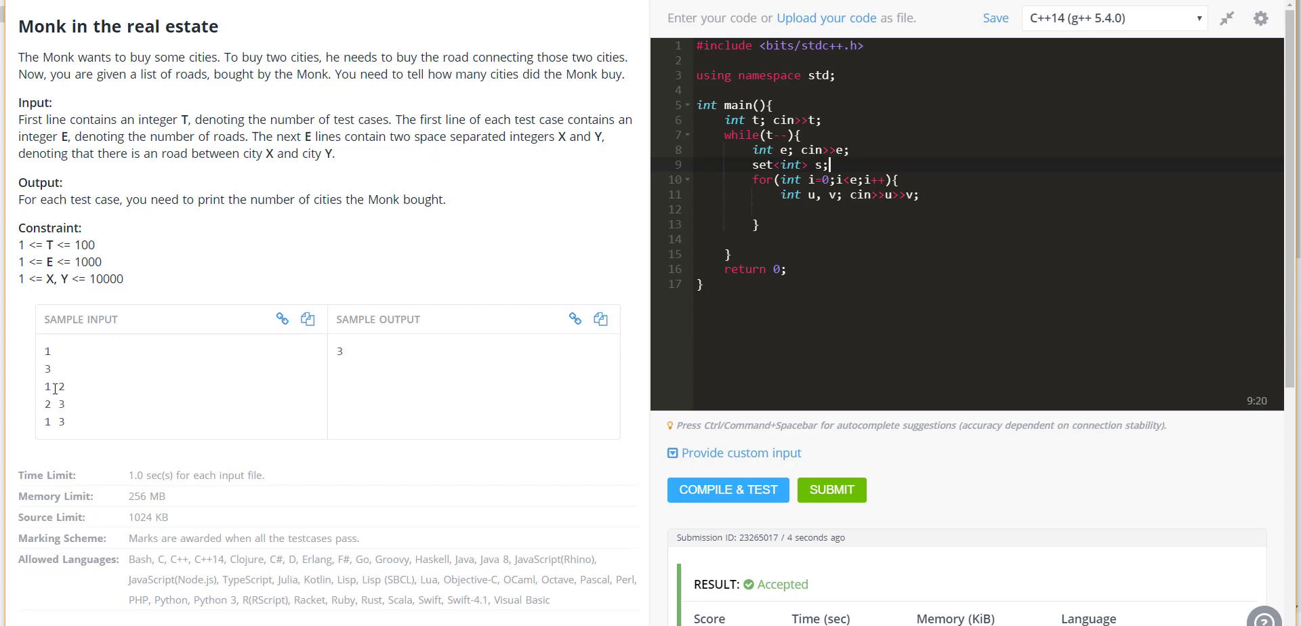
# - Highlight the city numbers and the three sample road lines in the sample input
pyautogui.doubleClick(52, 386)
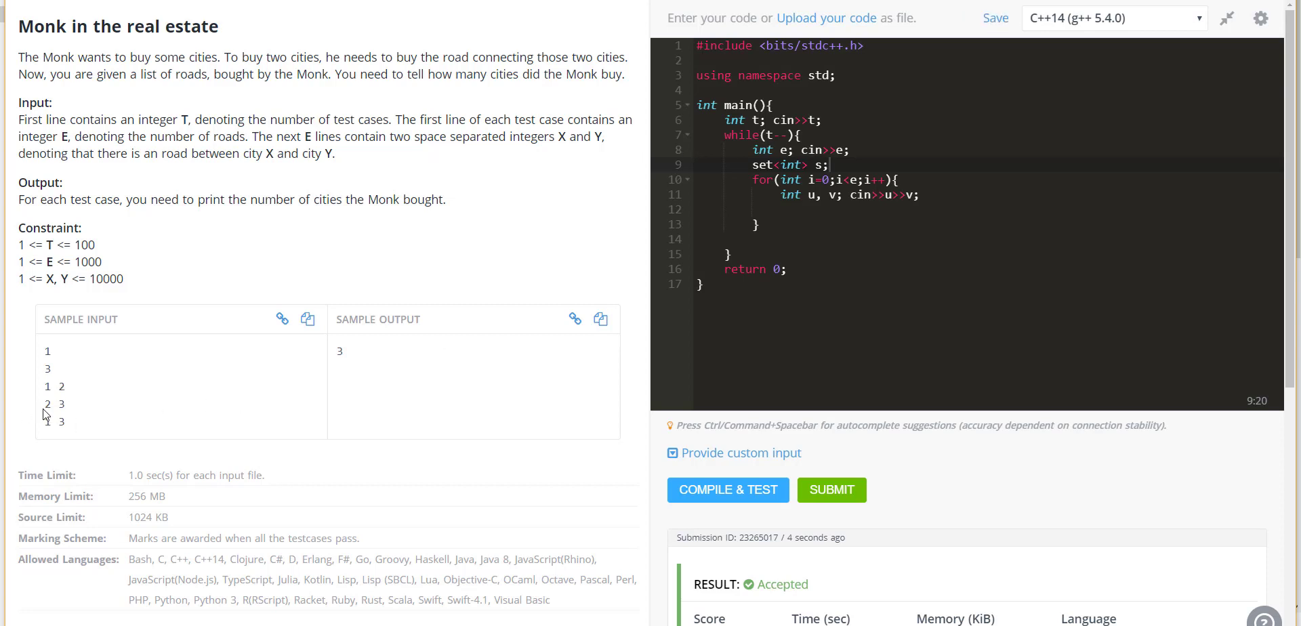
pyautogui.doubleClick(54, 403)
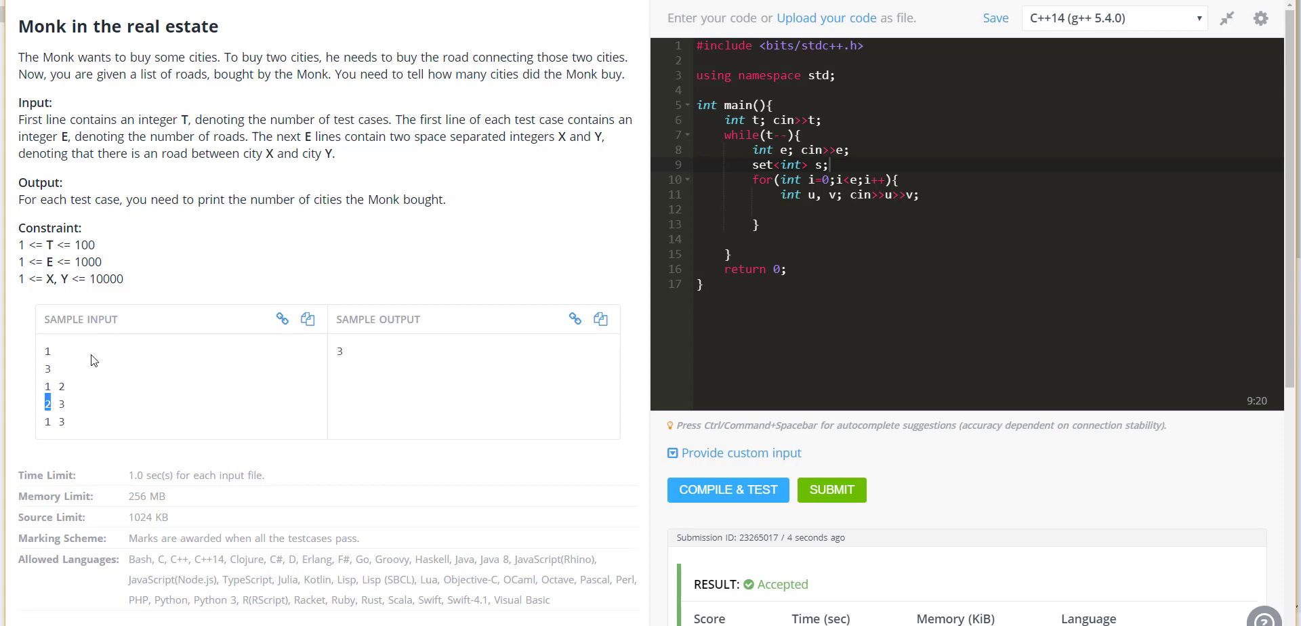
pyautogui.moveTo(59, 391)
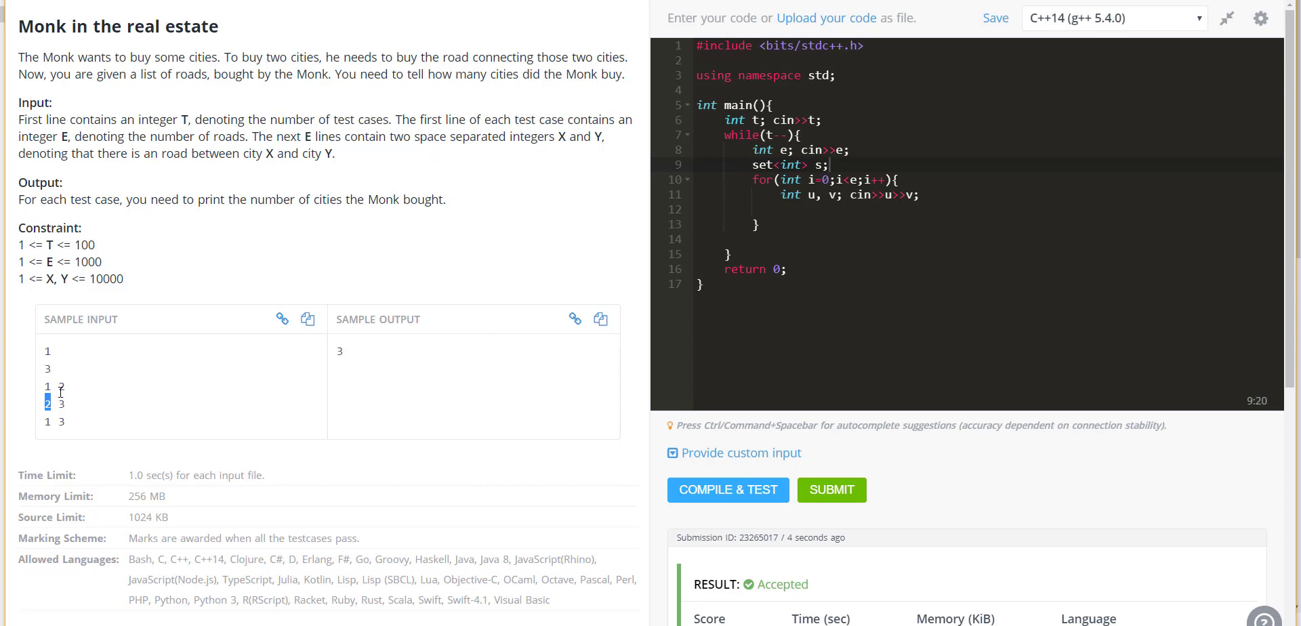
pyautogui.moveTo(45, 387); pyautogui.dragTo(66, 423)
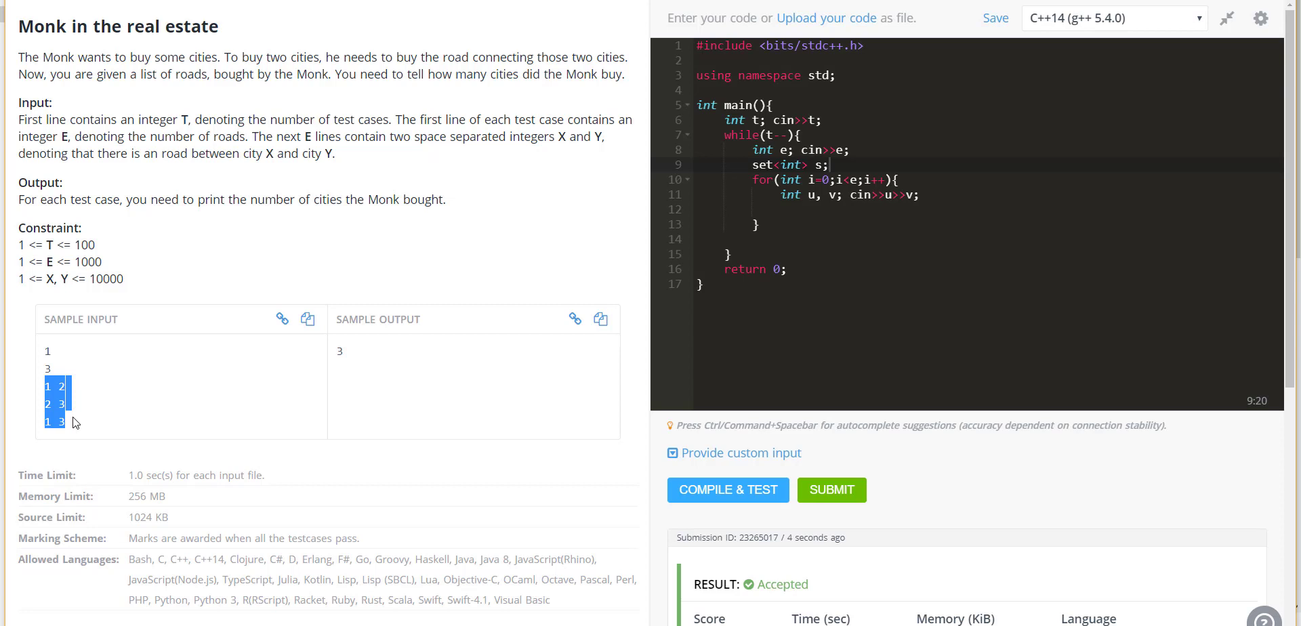
pyautogui.moveTo(319, 412)
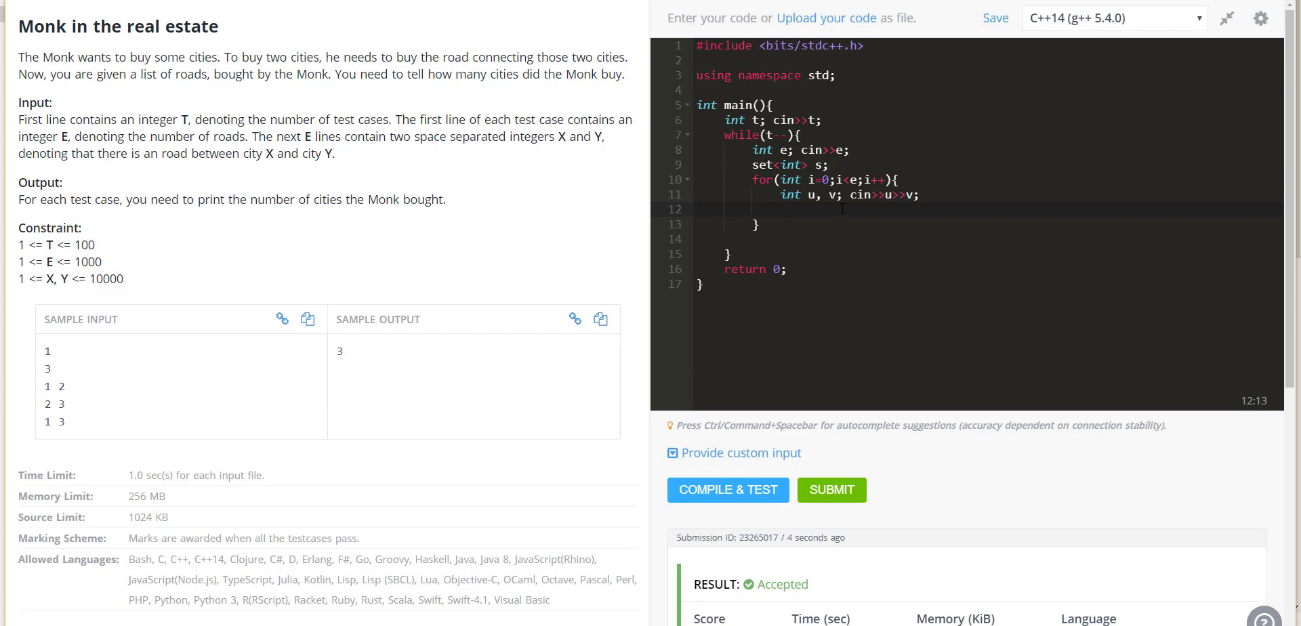
# - Insert the road city into the set and print s.size() with a newline
pyautogui.write('s.insert(u);')
pyautogui.write('s.insert(v);')
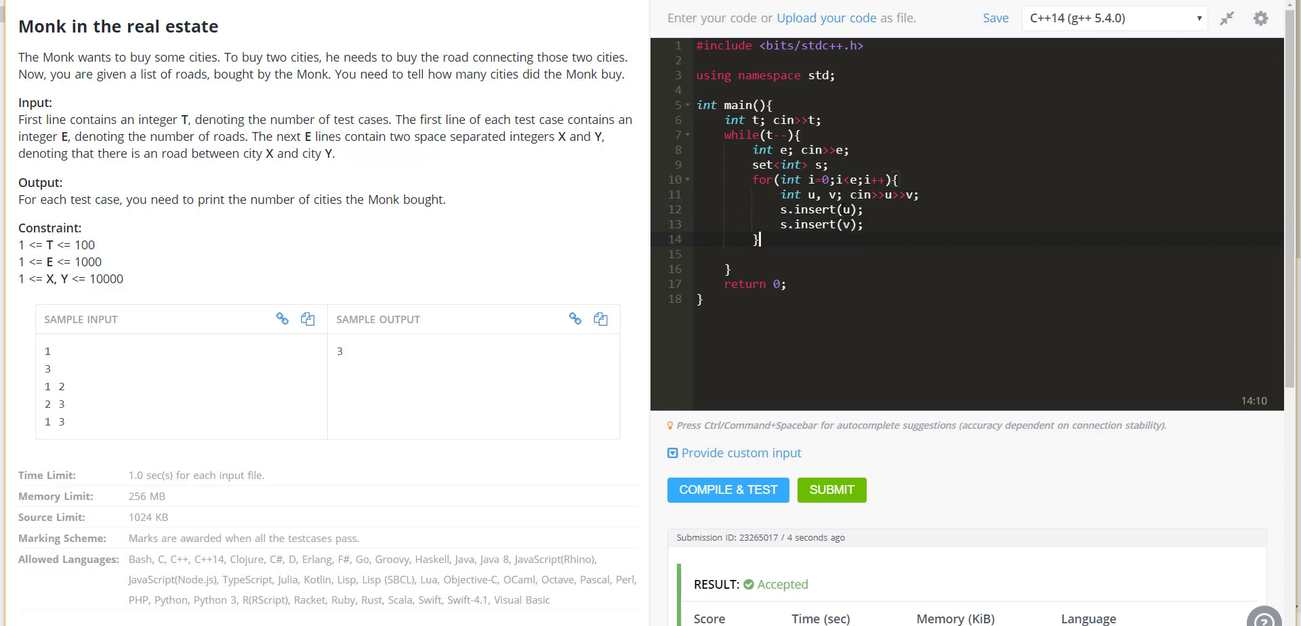
pyautogui.write('pr')
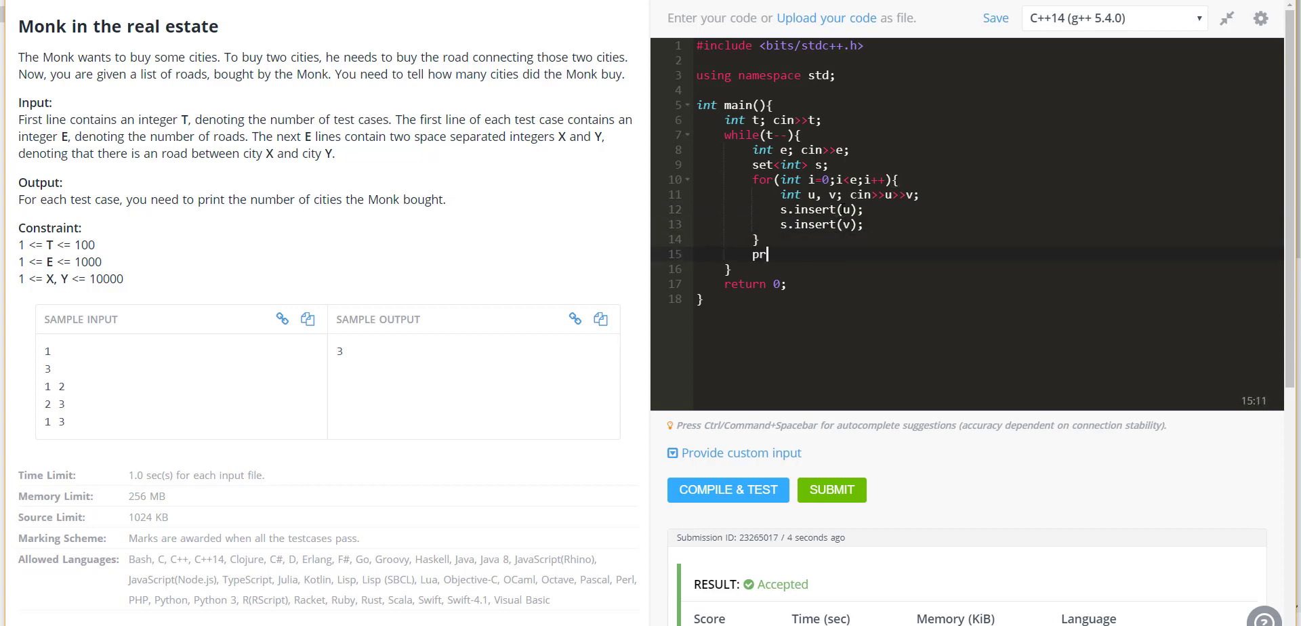
pyautogui.write('intf("%")')
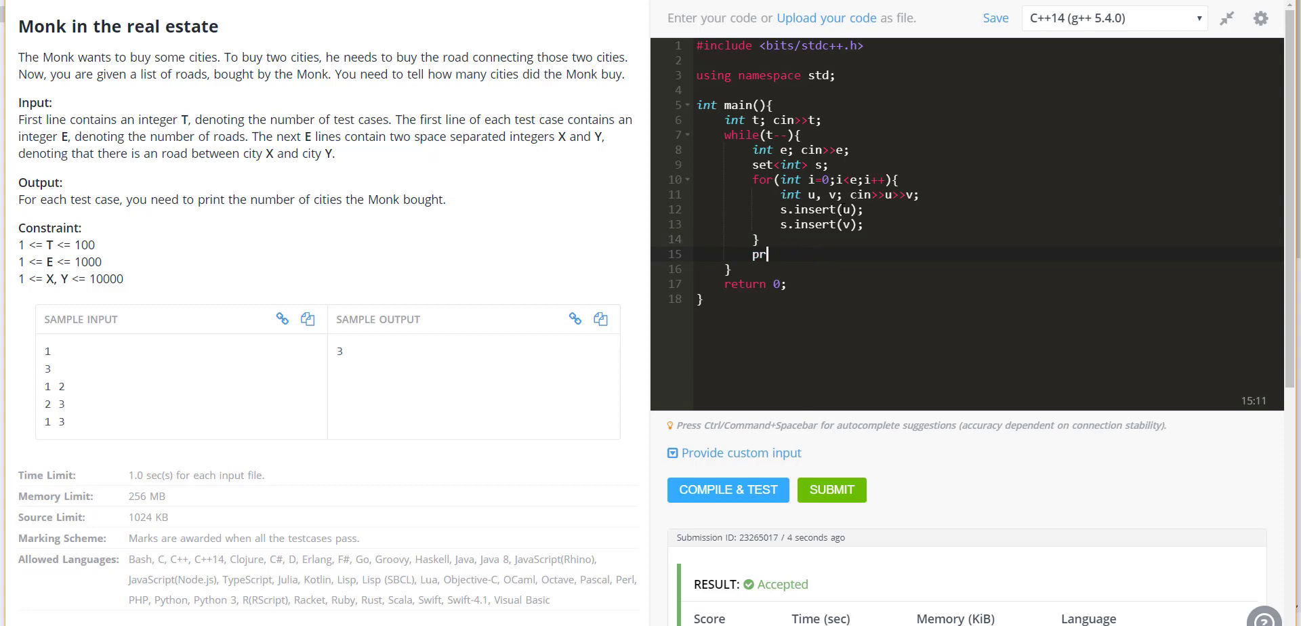
pyautogui.write('out<<"')
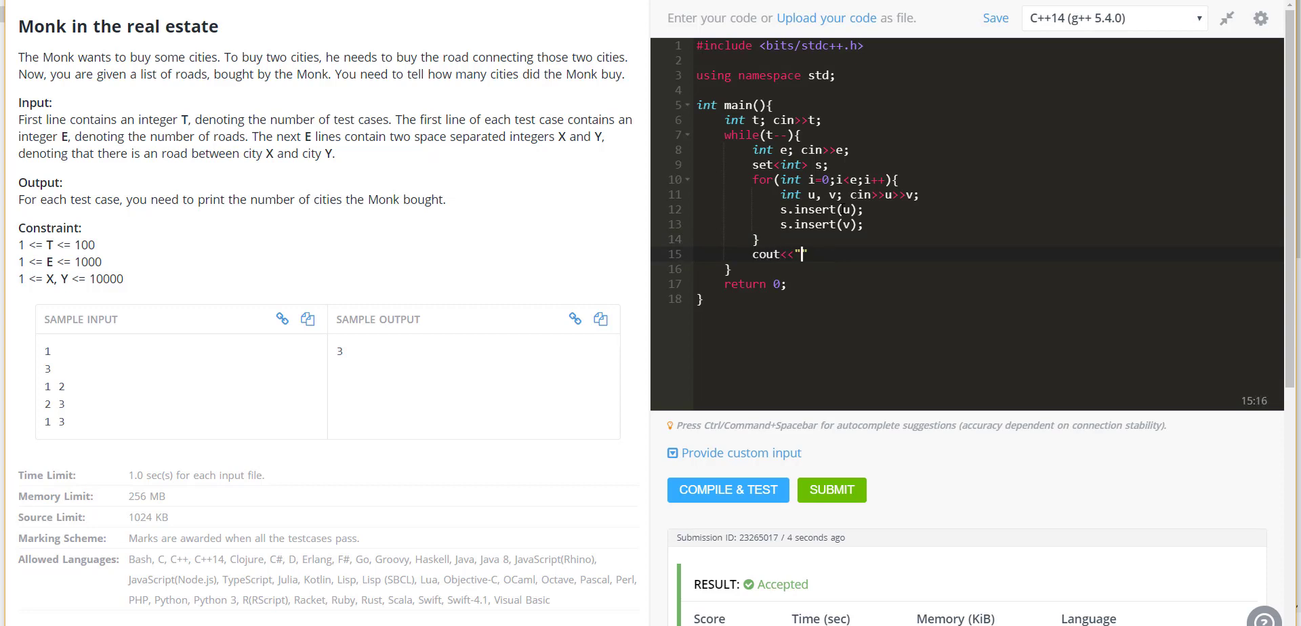
pyautogui.write('s.')
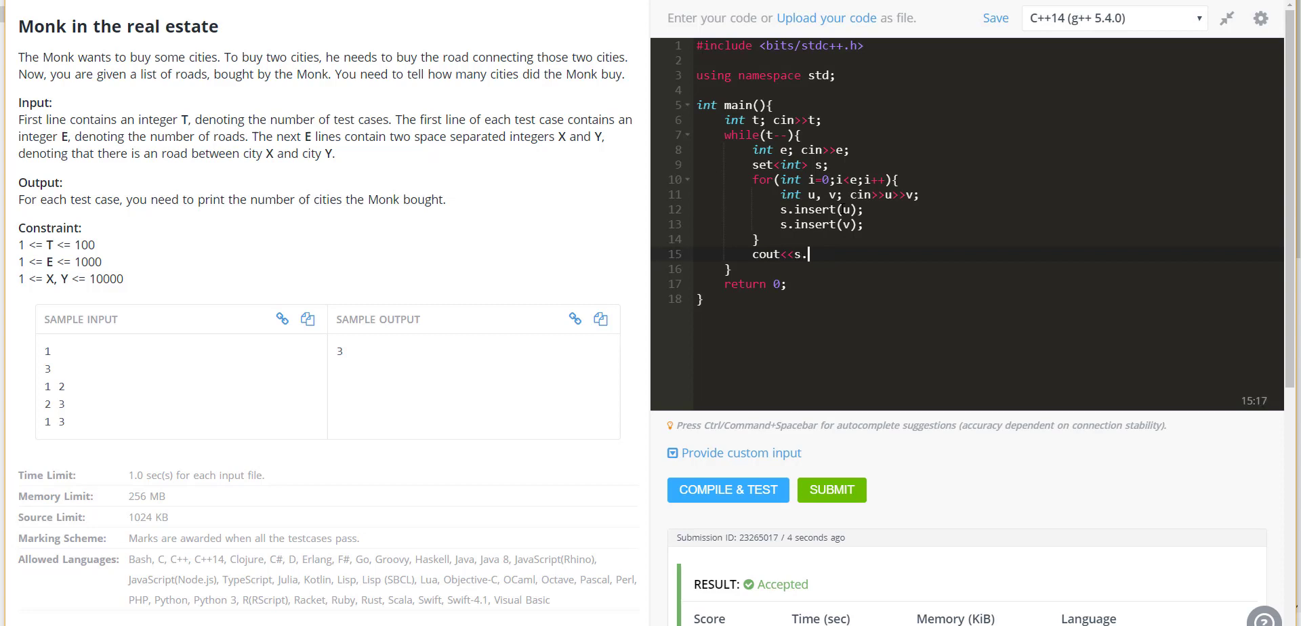
pyautogui.write('size()<<"\\n"')
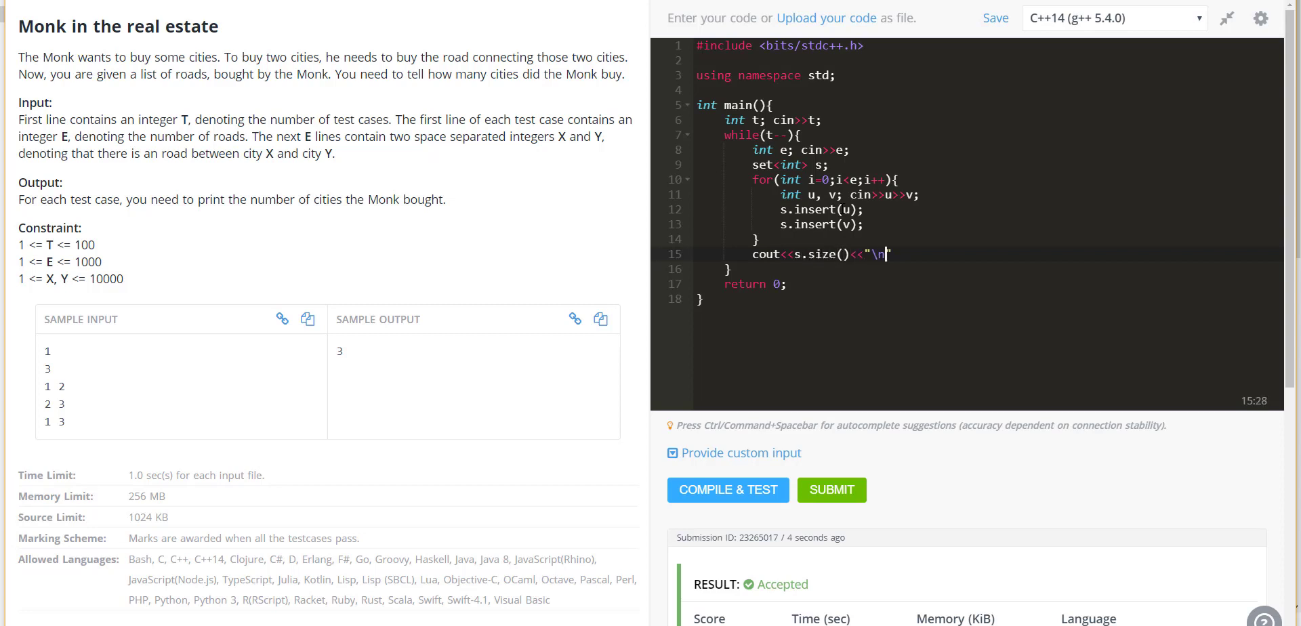
pyautogui.write(';')
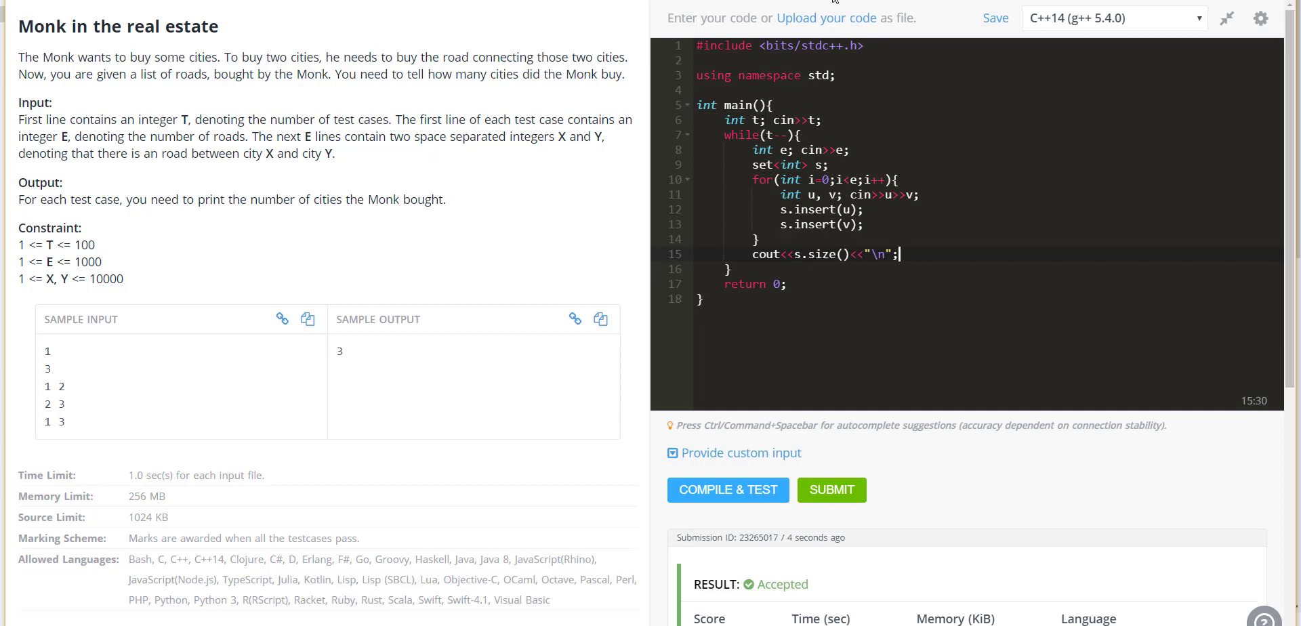
pyautogui.moveTo(728, 489)
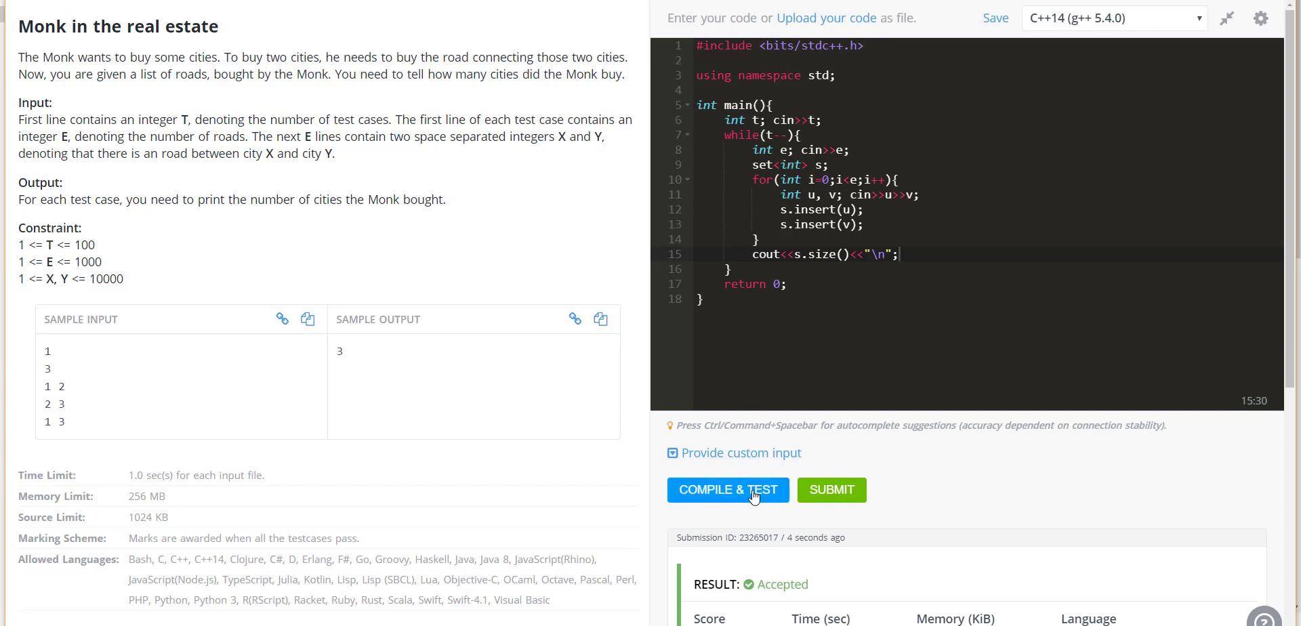
# - Compile and test the code on the sample input, then submit it
pyautogui.click(728, 489)
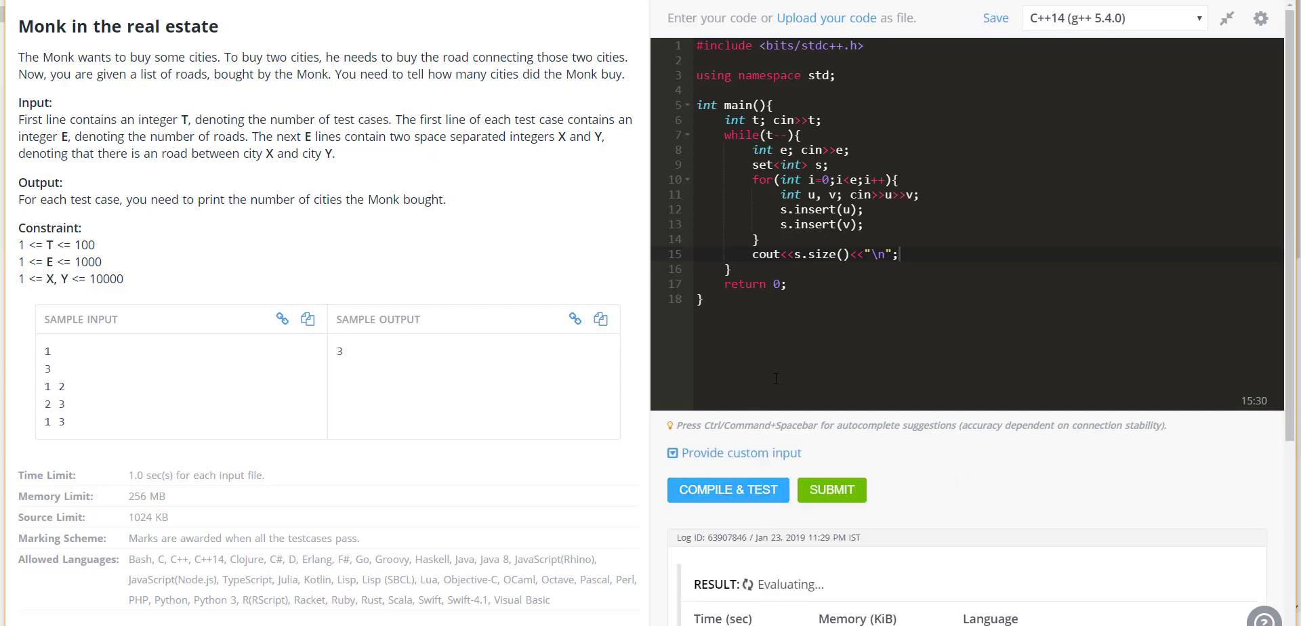
pyautogui.scroll(-3)
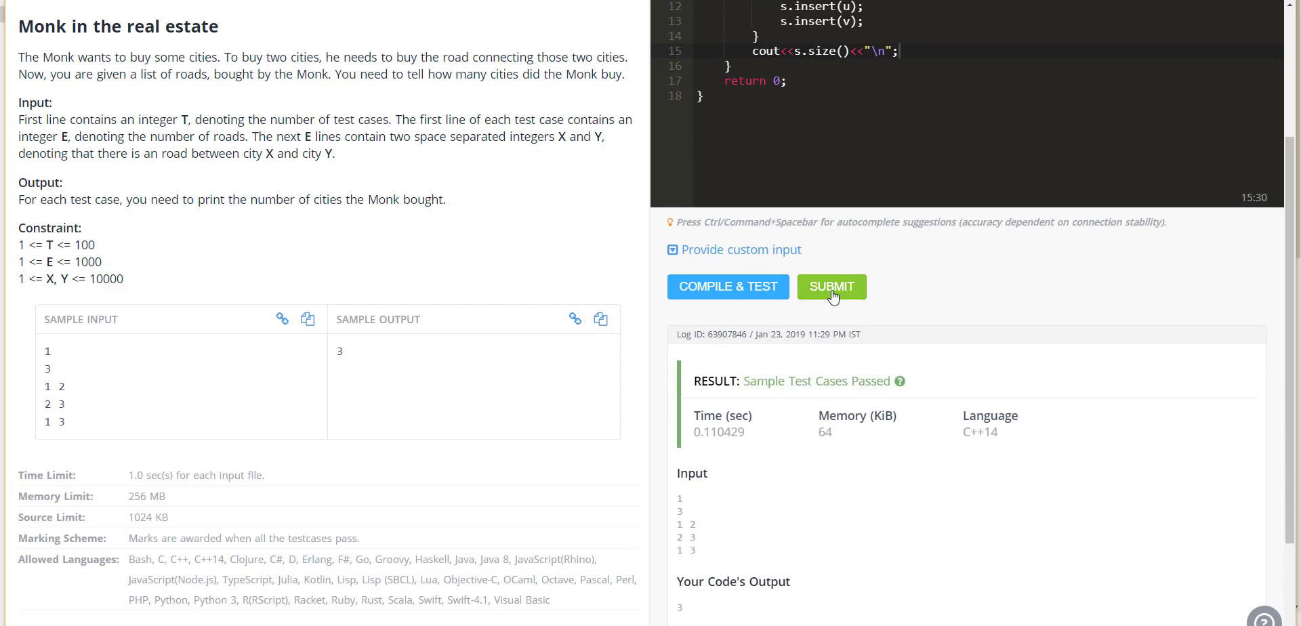
pyautogui.click(831, 286)
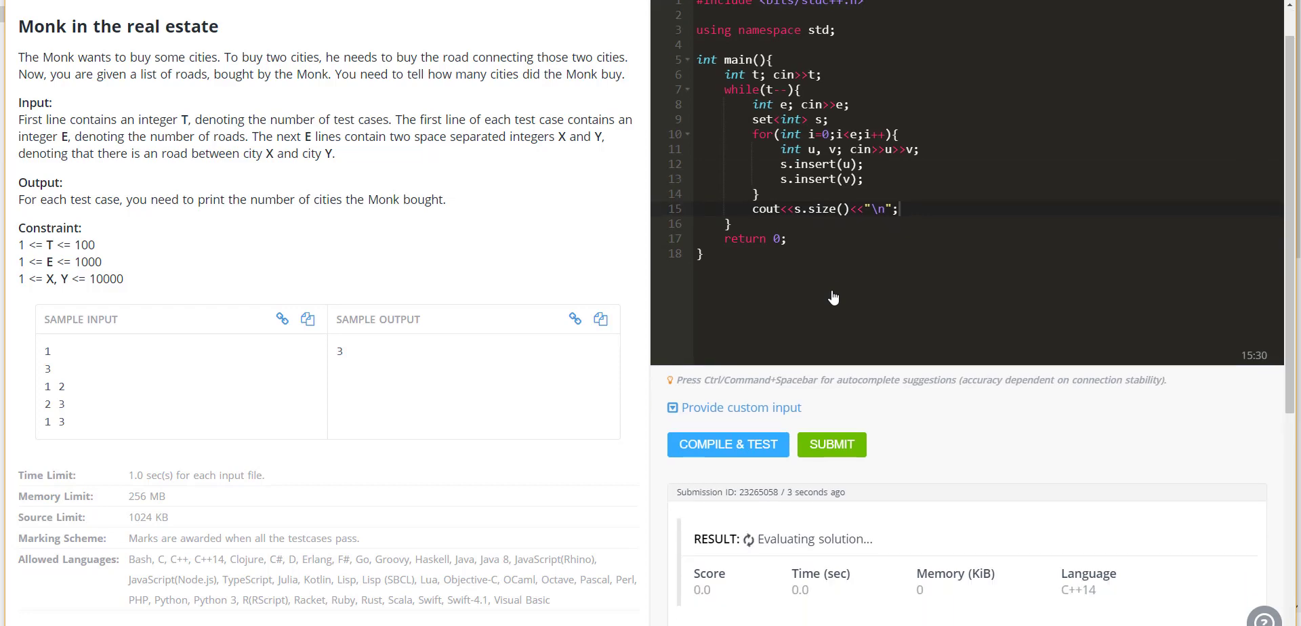
# - Scroll to the Accepted result and re-highlight the three sample road lines
pyautogui.scroll(-3)
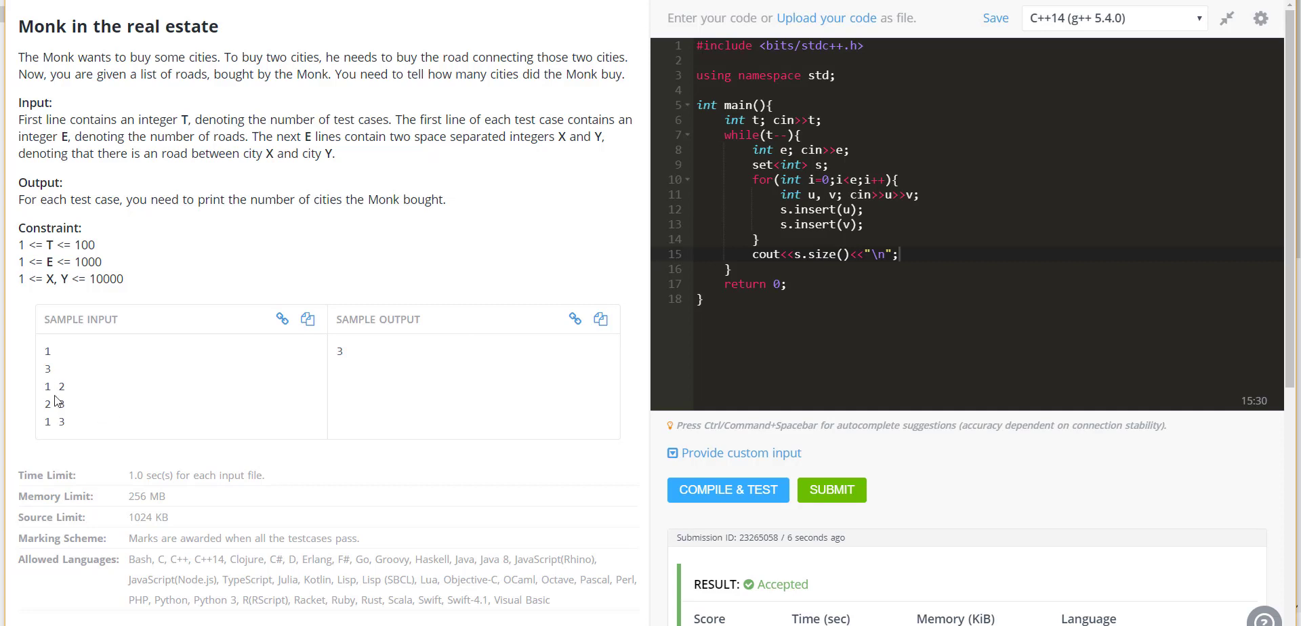
pyautogui.moveTo(45, 386); pyautogui.dragTo(62, 423)
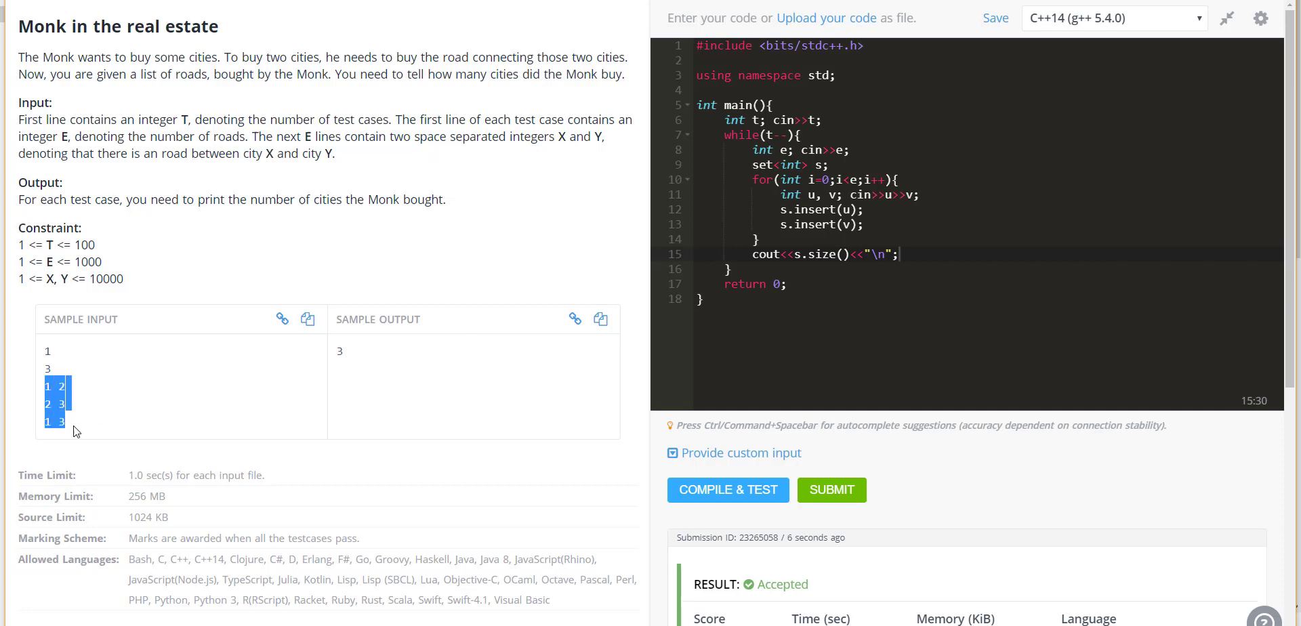